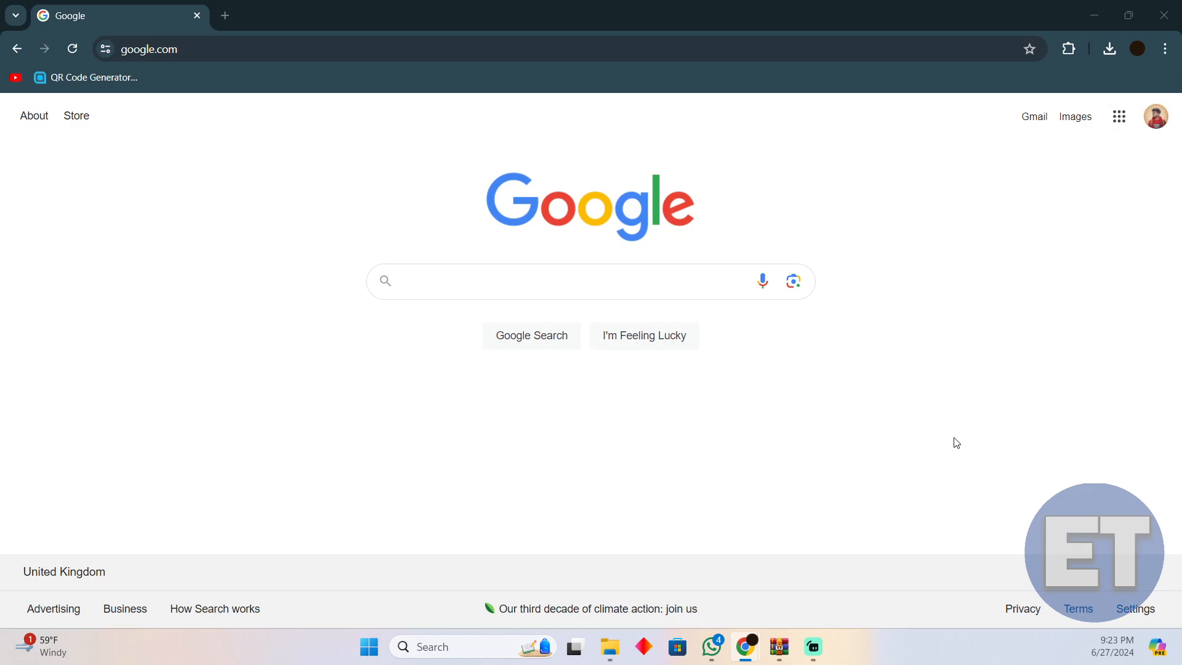
pyautogui.moveTo(656, 345)
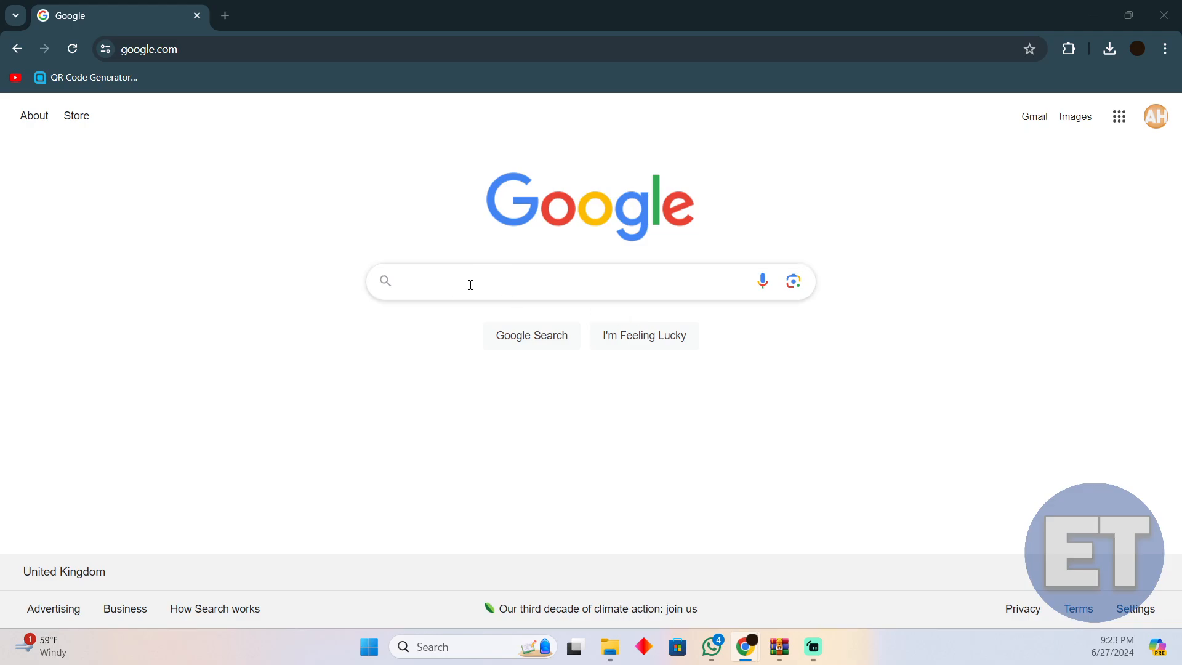
# Step: Search Google for 'placeit' by picking the suggestion after typing 'plac'
pyautogui.write('plac')
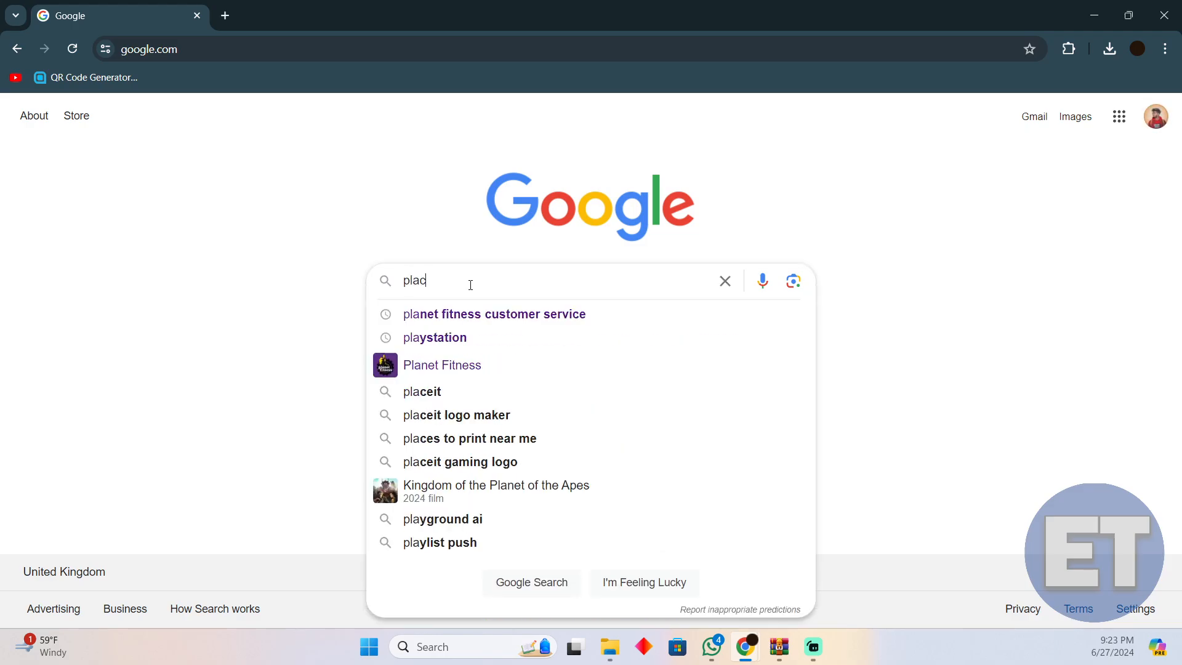
pyautogui.click(422, 392)
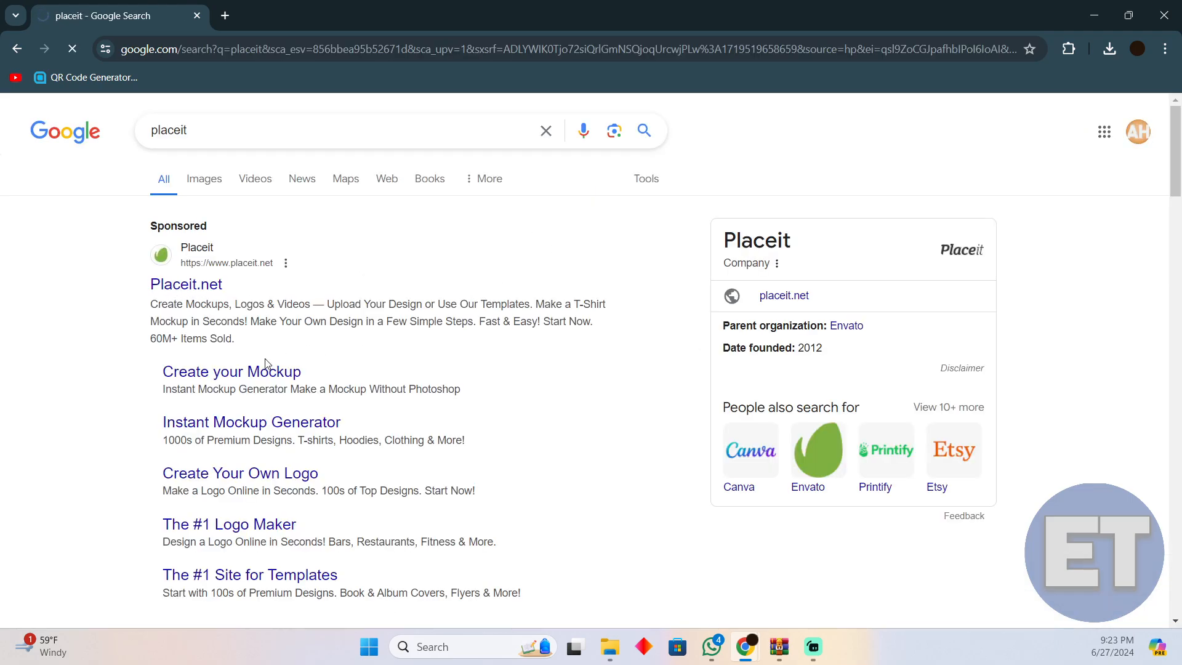
# Step: Open the sponsored Placeit.net result and scroll down to its New Templates section
pyautogui.click(186, 284)
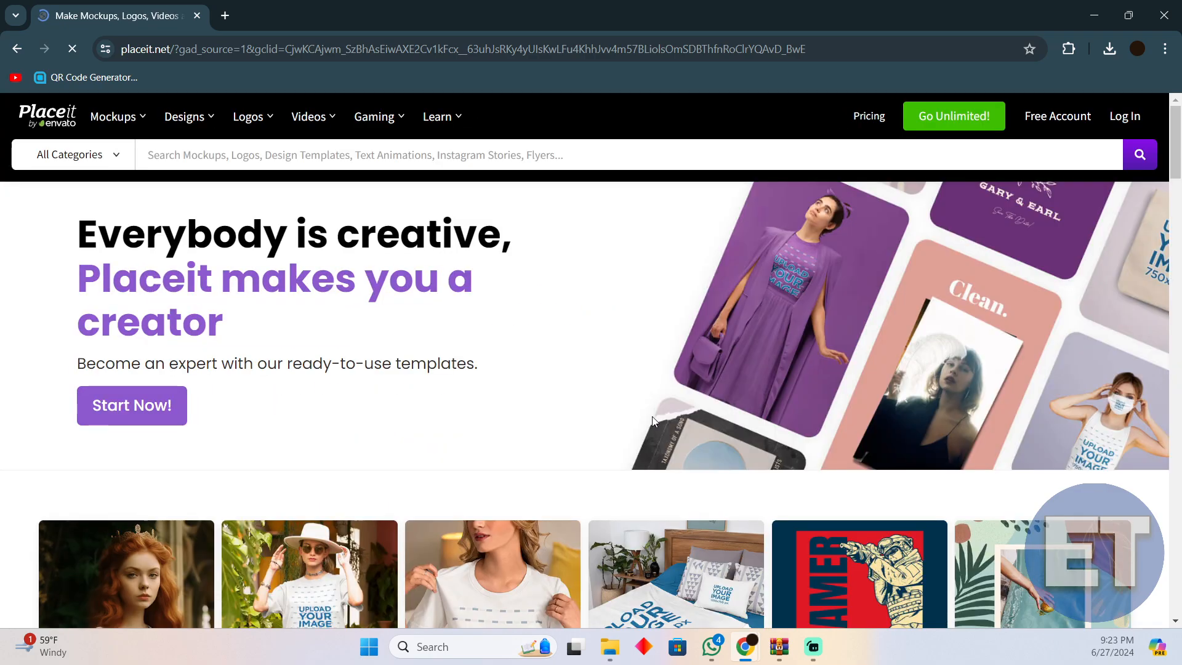
pyautogui.scroll(-3)
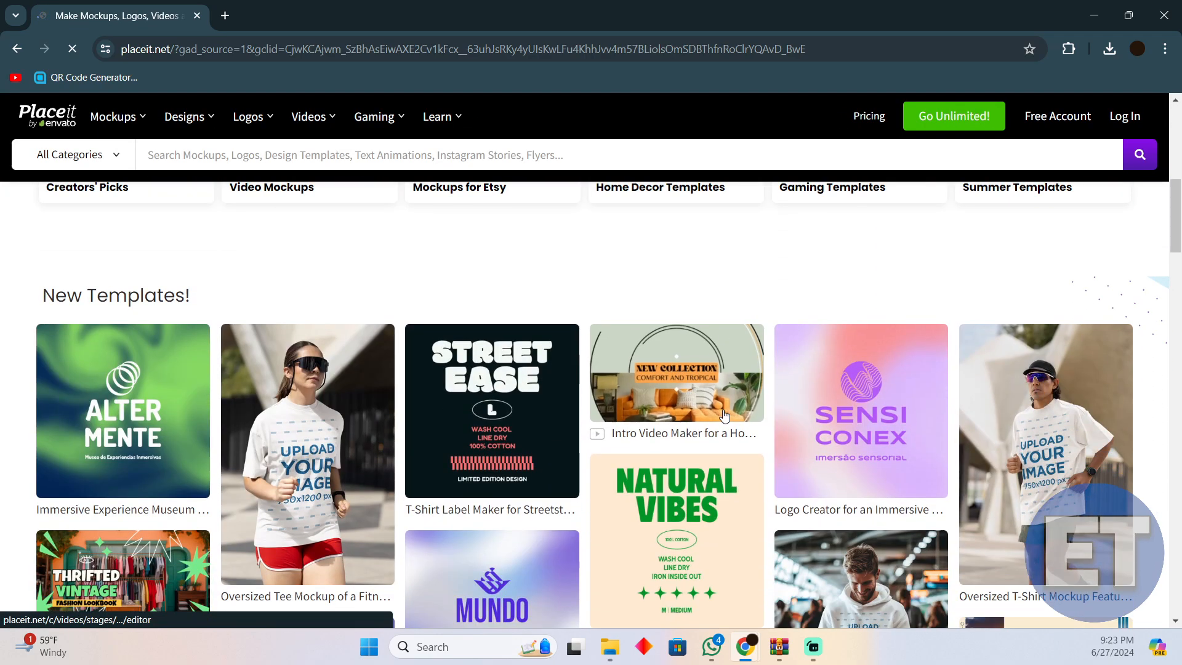
pyautogui.scroll(-3)
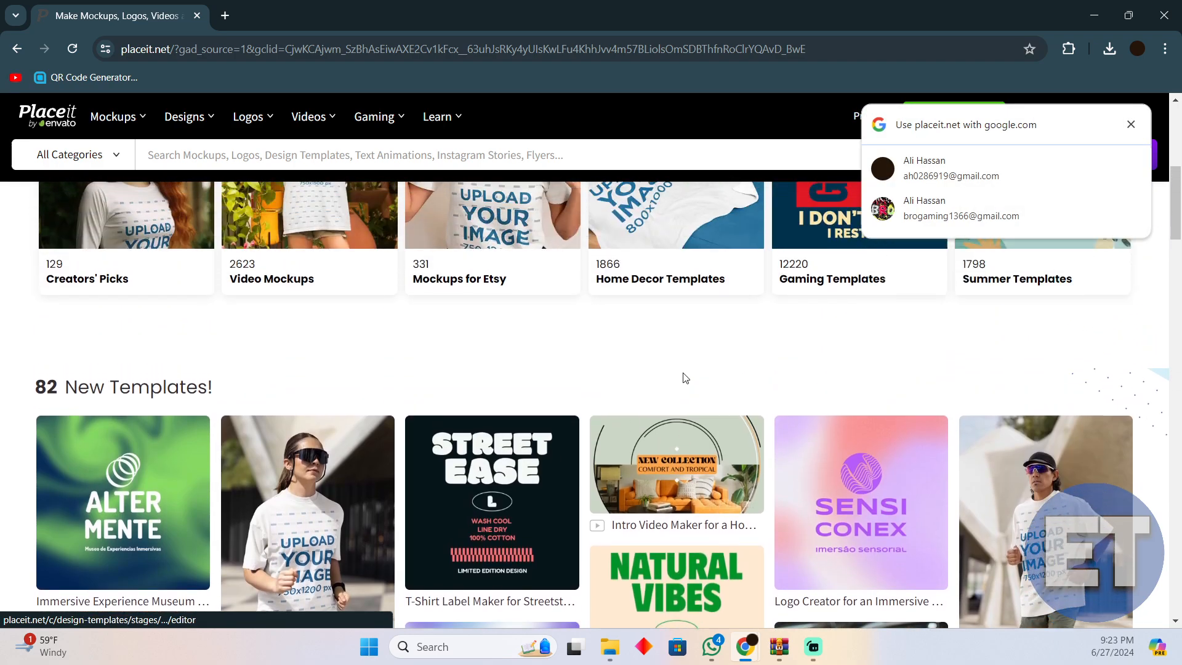
pyautogui.scroll(3)
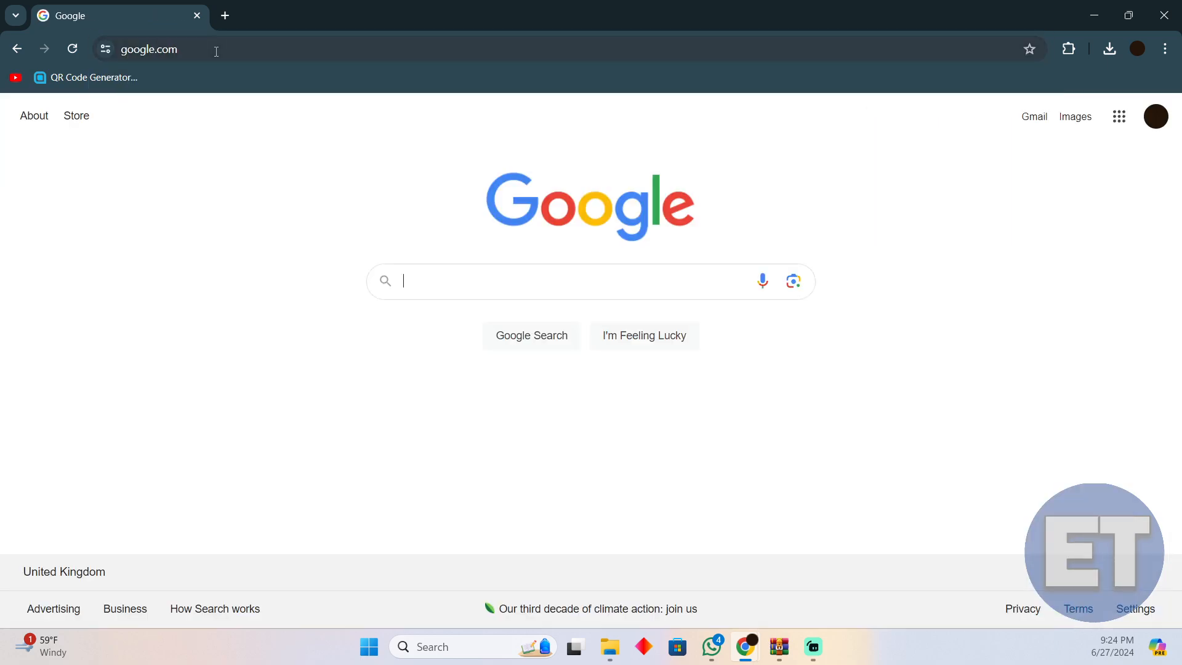
# Step: Search Google for 'printify' and open the sponsored 'Printify Print On Demand' result
pyautogui.write('pi')
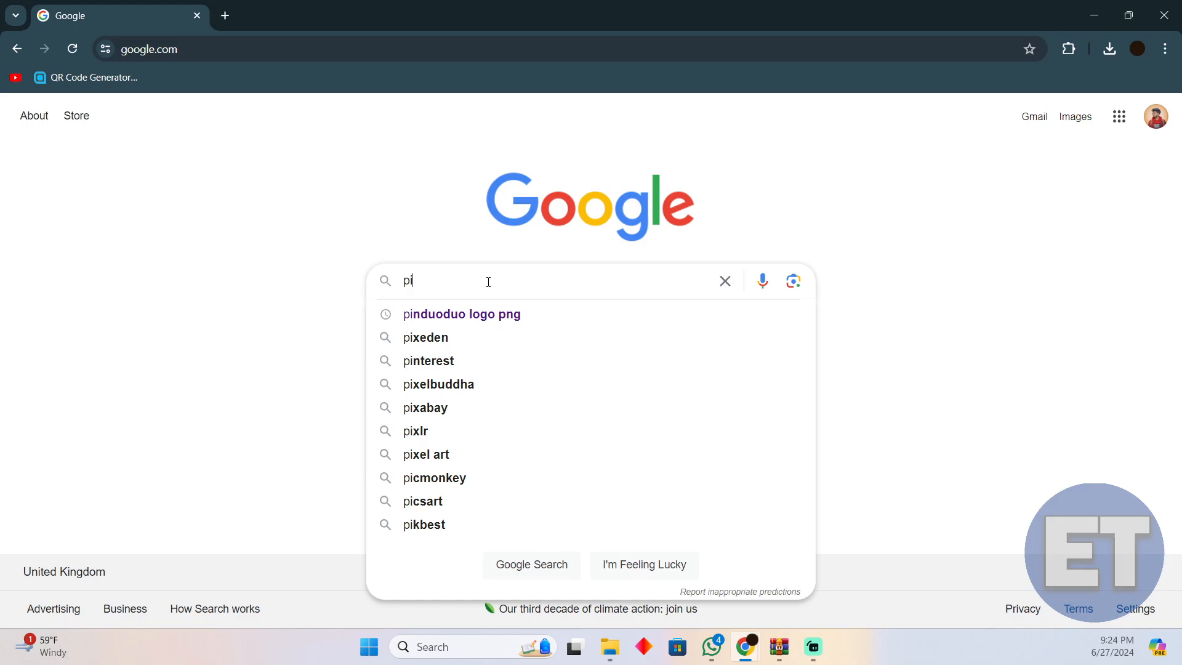
pyautogui.write('rin')
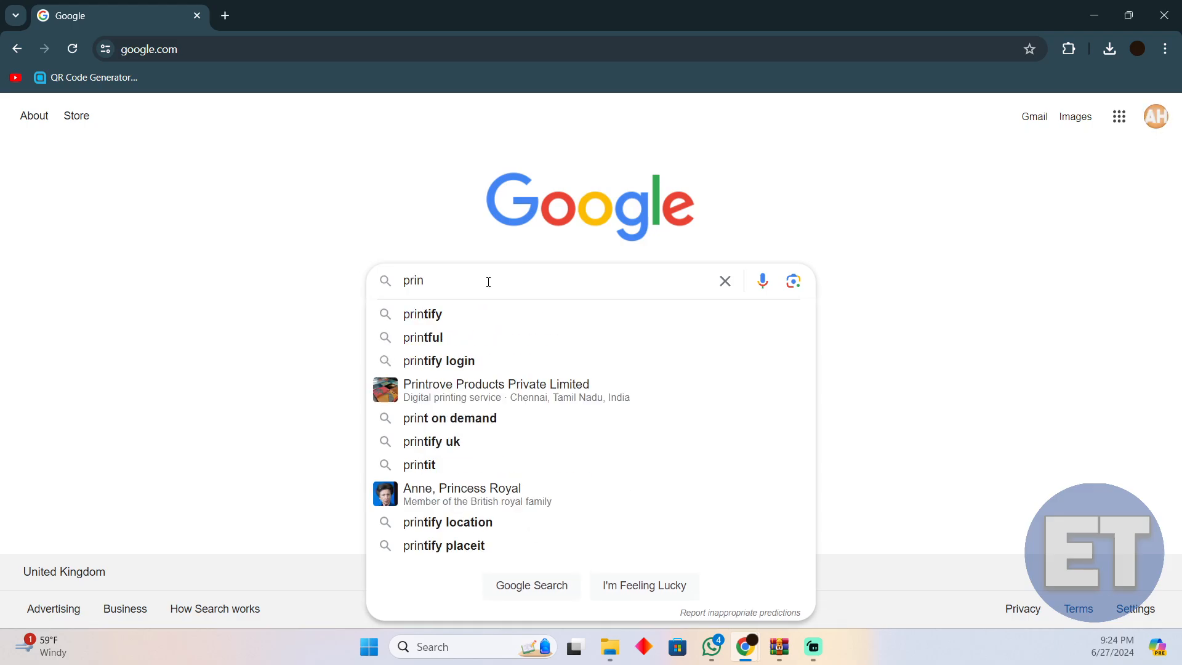
pyautogui.click(422, 314)
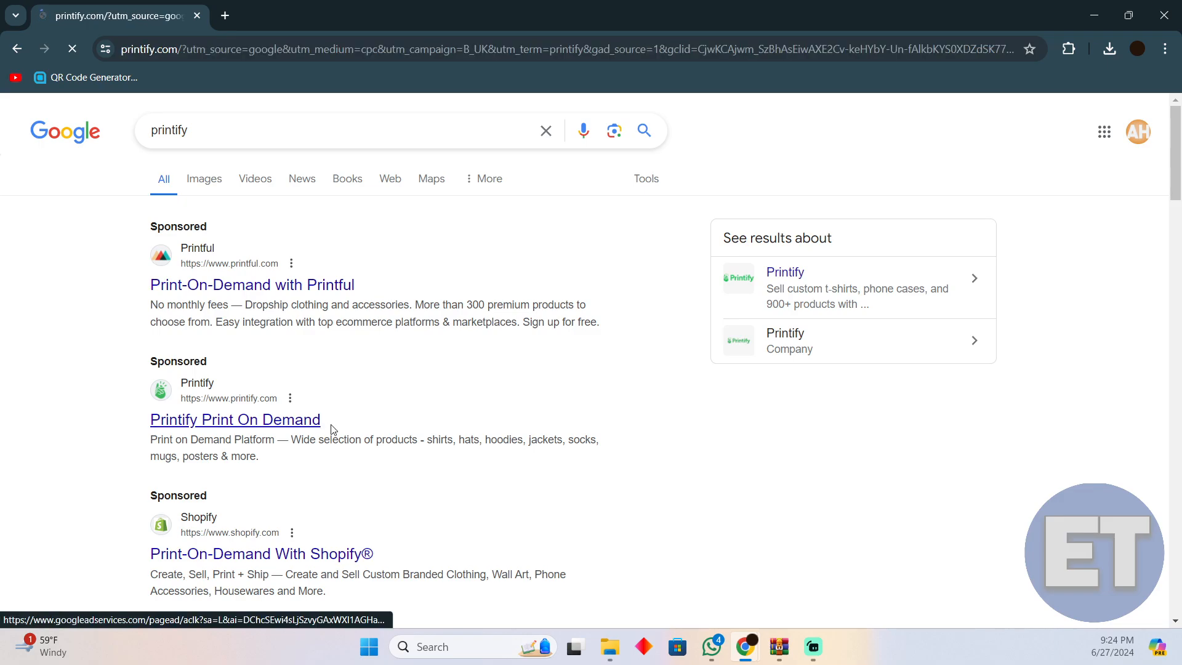
pyautogui.click(235, 419)
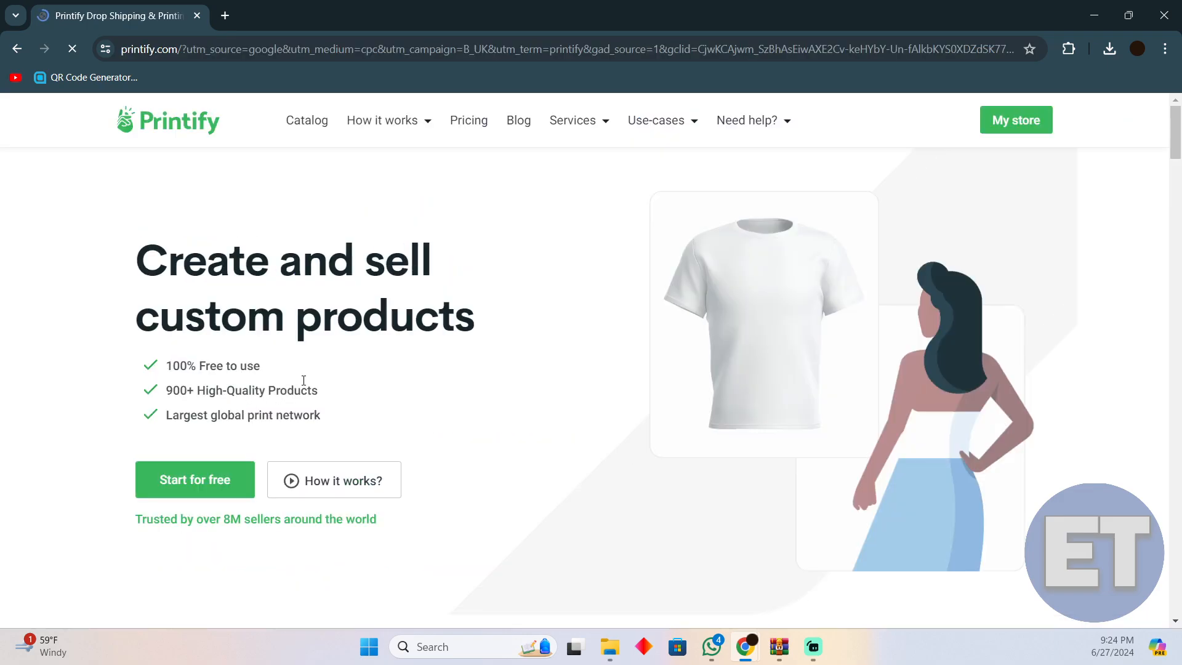